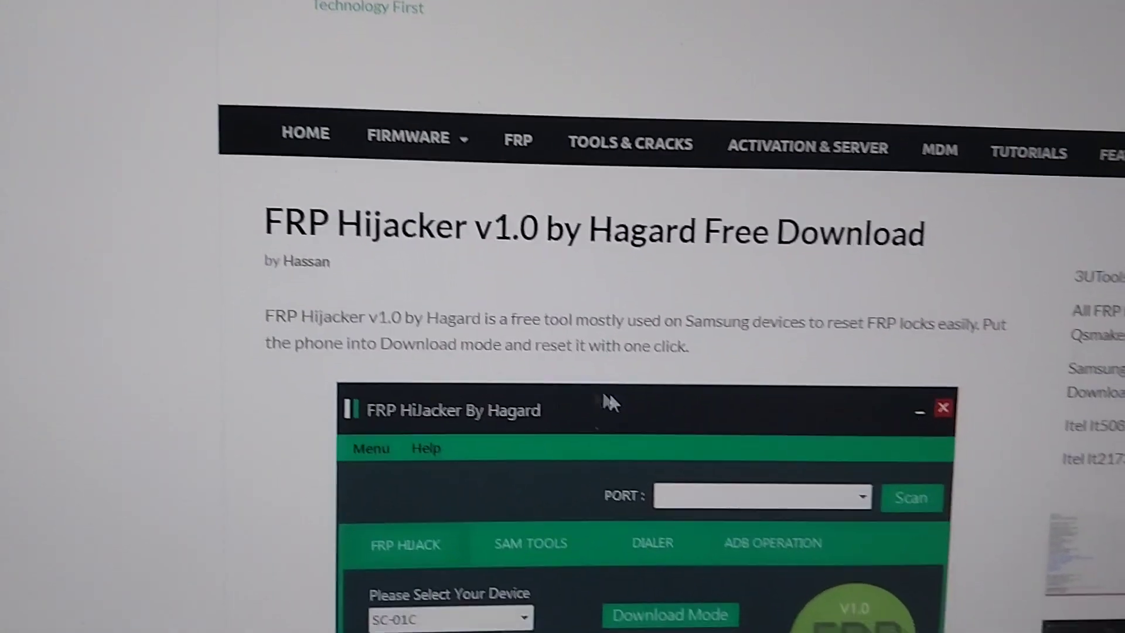
Scroll down while FRP HiJacker By Hagard stays open on the FRP HIJACK tab.
scroll(down, 3)
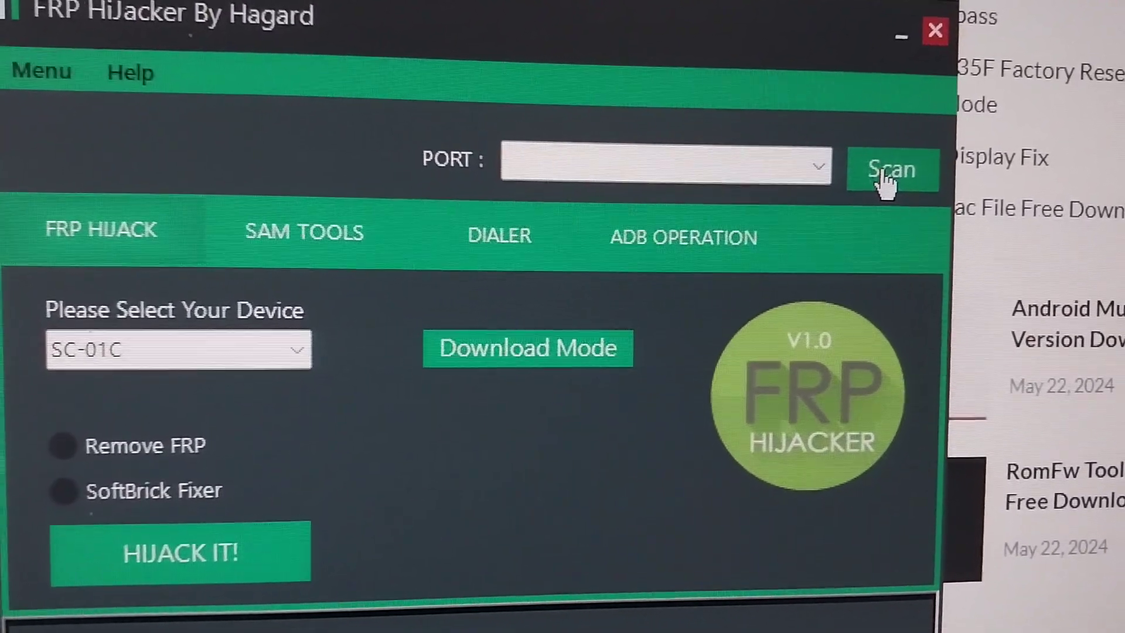
click(891, 170)
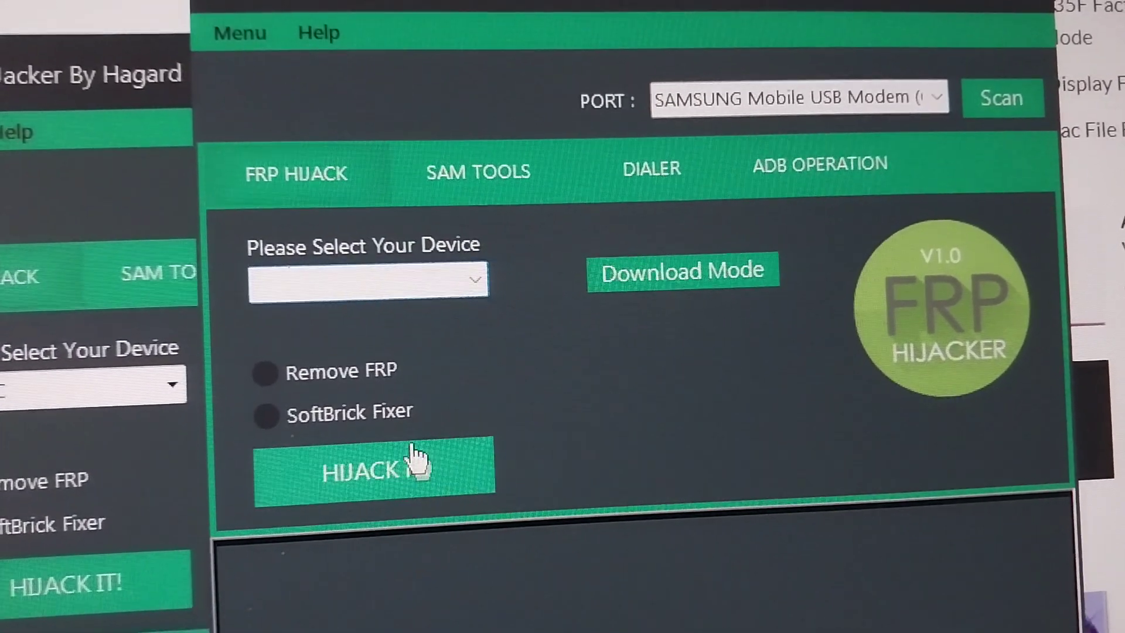
Select the SoftBrick Fixer option for the detected Samsung Mobile USB Modem port.
click(264, 415)
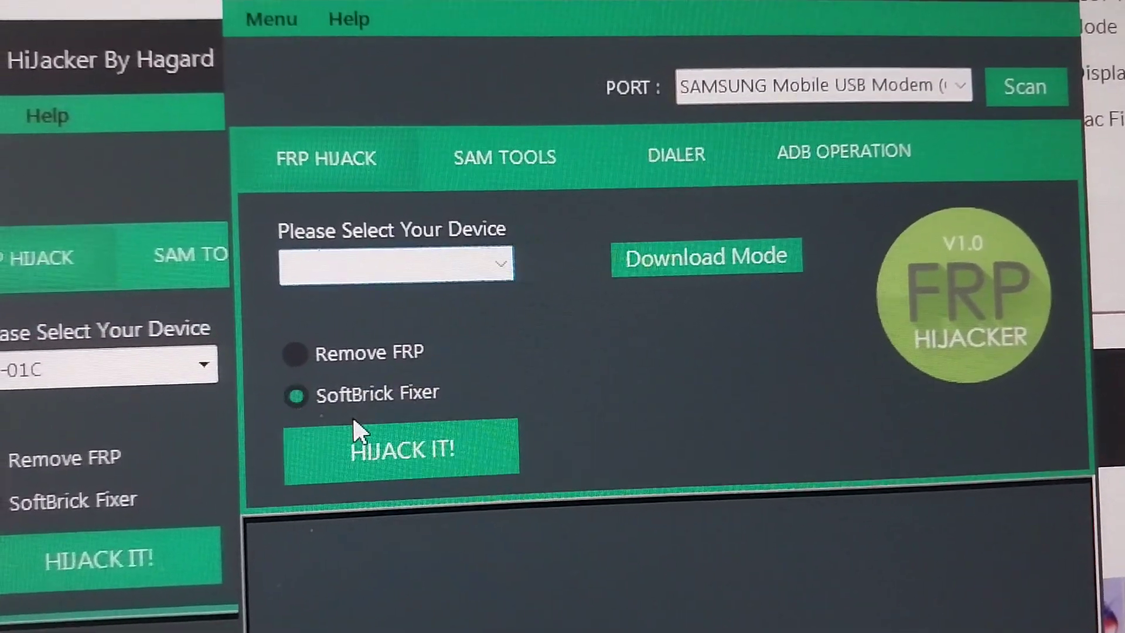